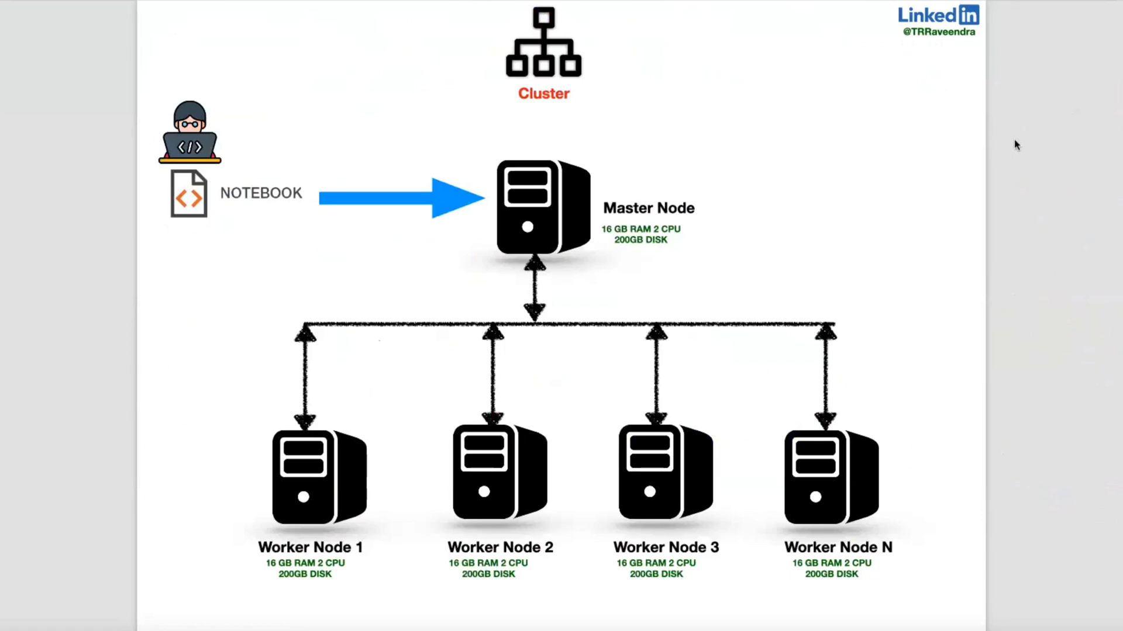
pyautogui.moveTo(659, 155)
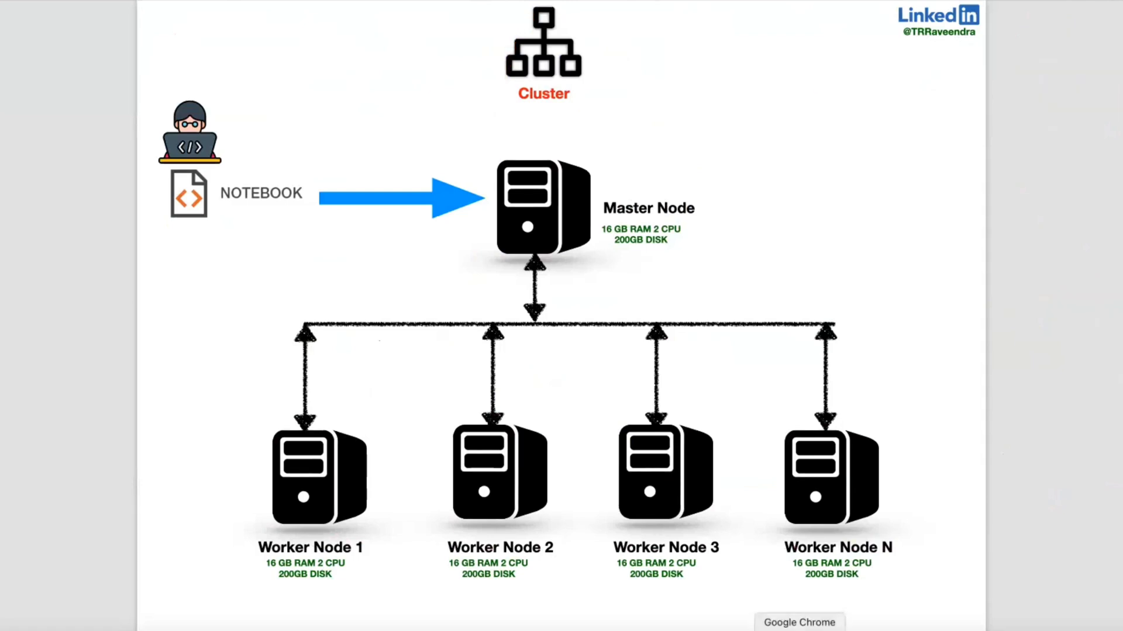
# Search images for 'individual house', preview the PropTiger independent house, and mark it in red.
pyautogui.click(153, 15)
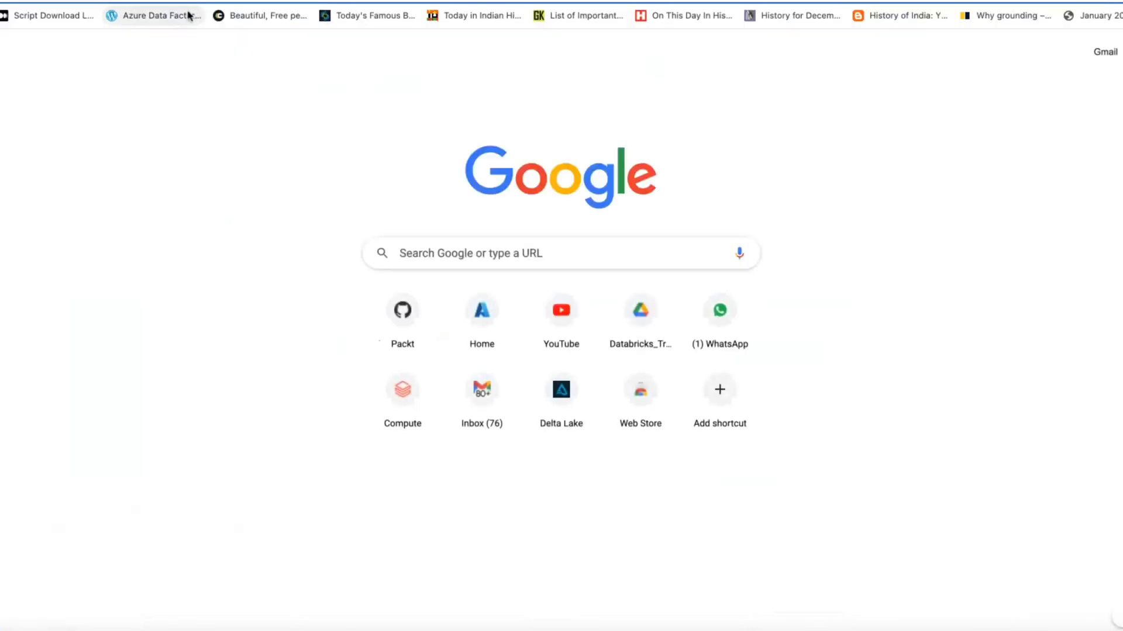
pyautogui.moveTo(153, 15)
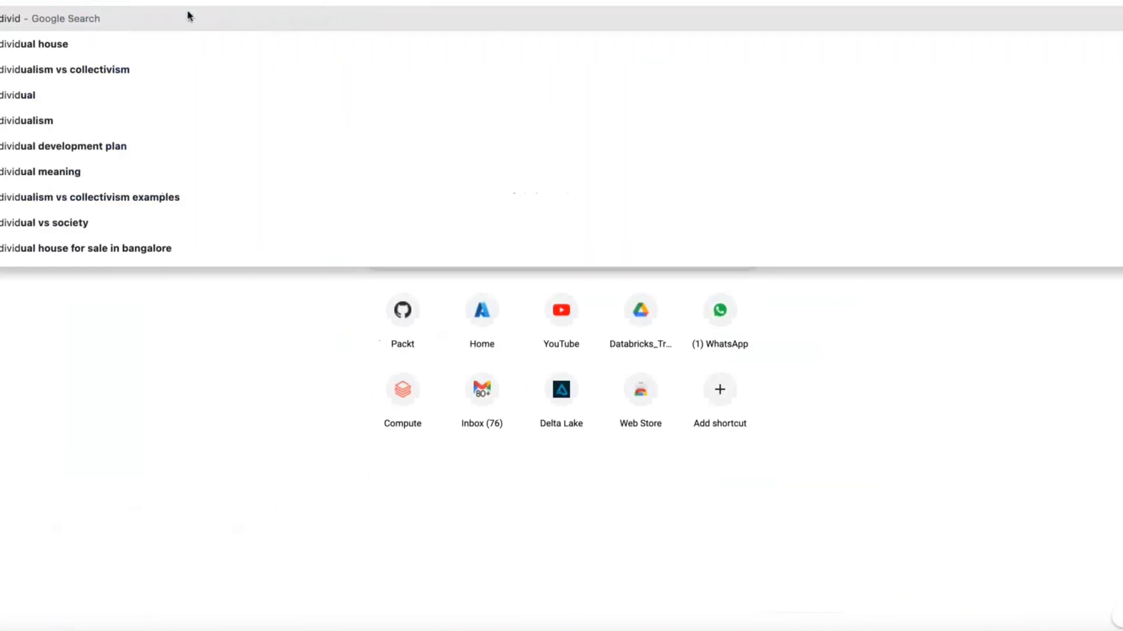
pyautogui.click(35, 43)
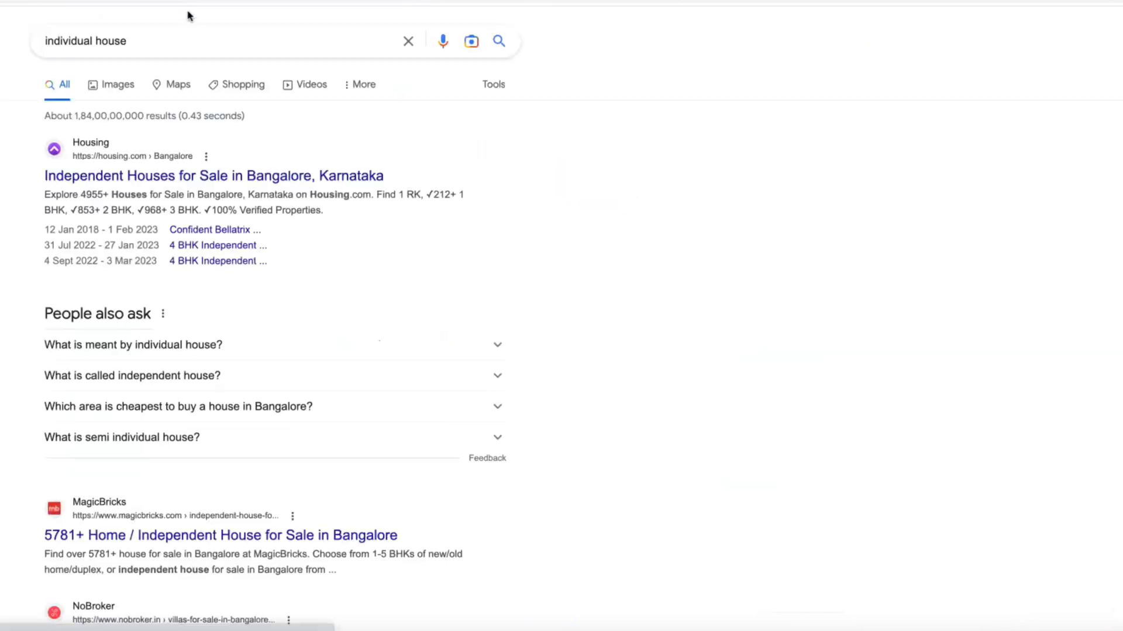
pyautogui.click(118, 83)
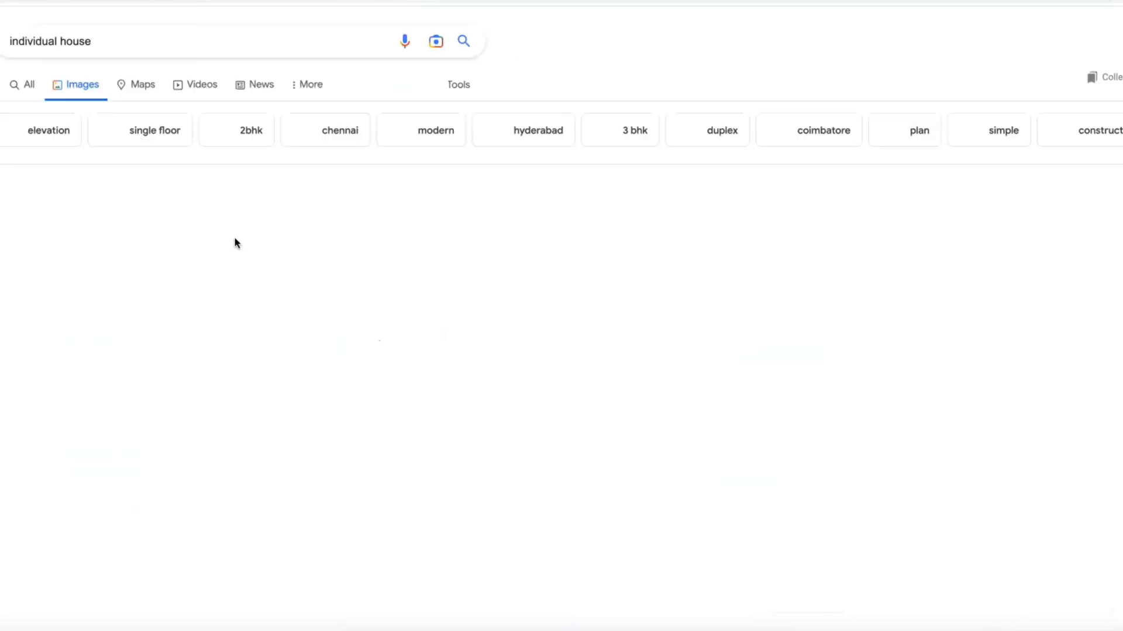
pyautogui.click(254, 104)
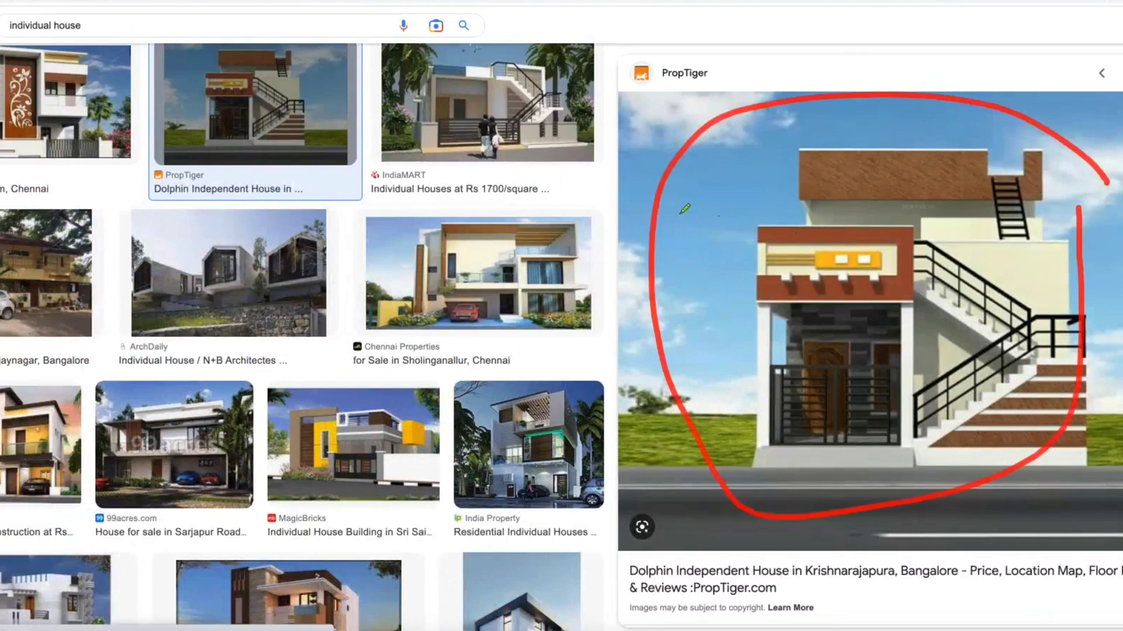
pyautogui.moveTo(684, 225); pyautogui.dragTo(702, 297)
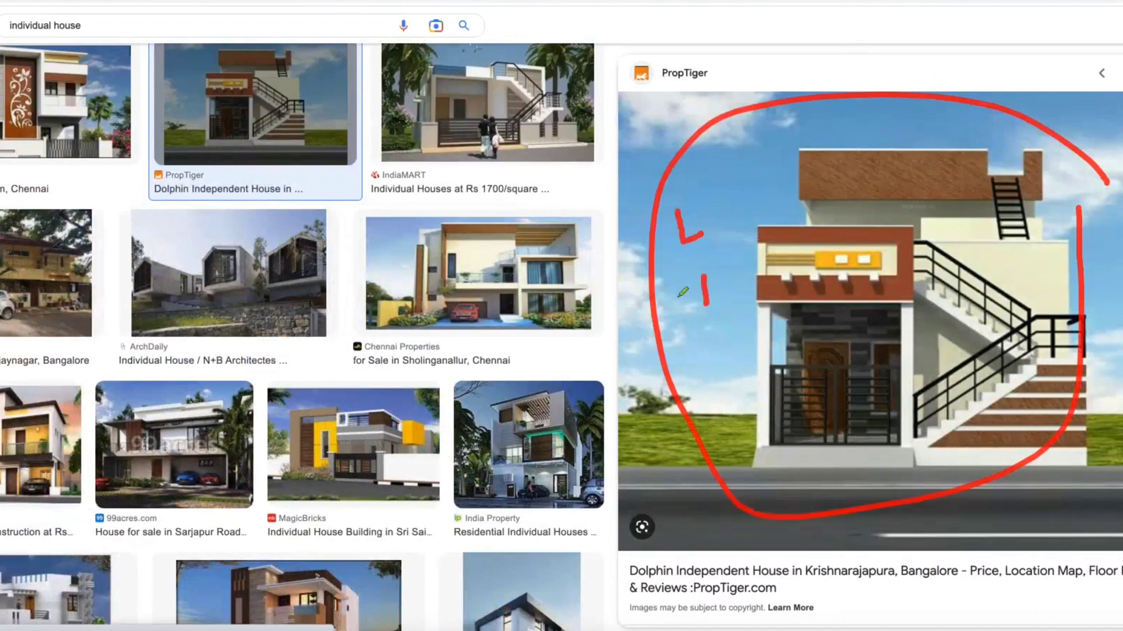
pyautogui.moveTo(687, 283); pyautogui.dragTo(733, 304)
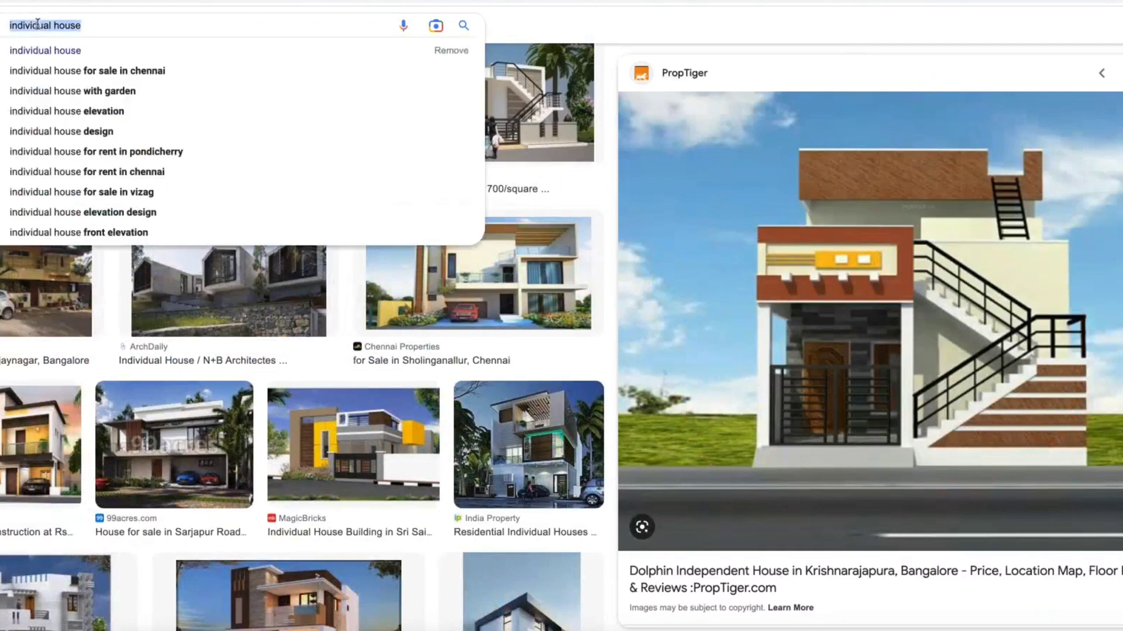
# Search images for 'apartment', preview Home Green Apartment, and circle it in red labelled 'cluster'.
pyautogui.write('apa')
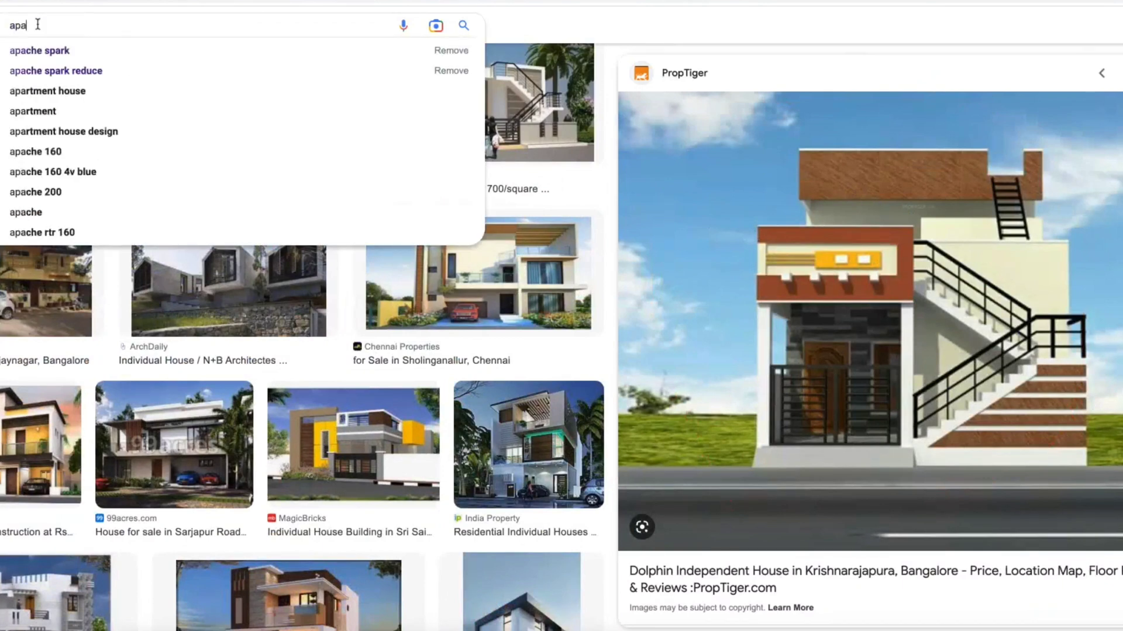
pyautogui.click(47, 90)
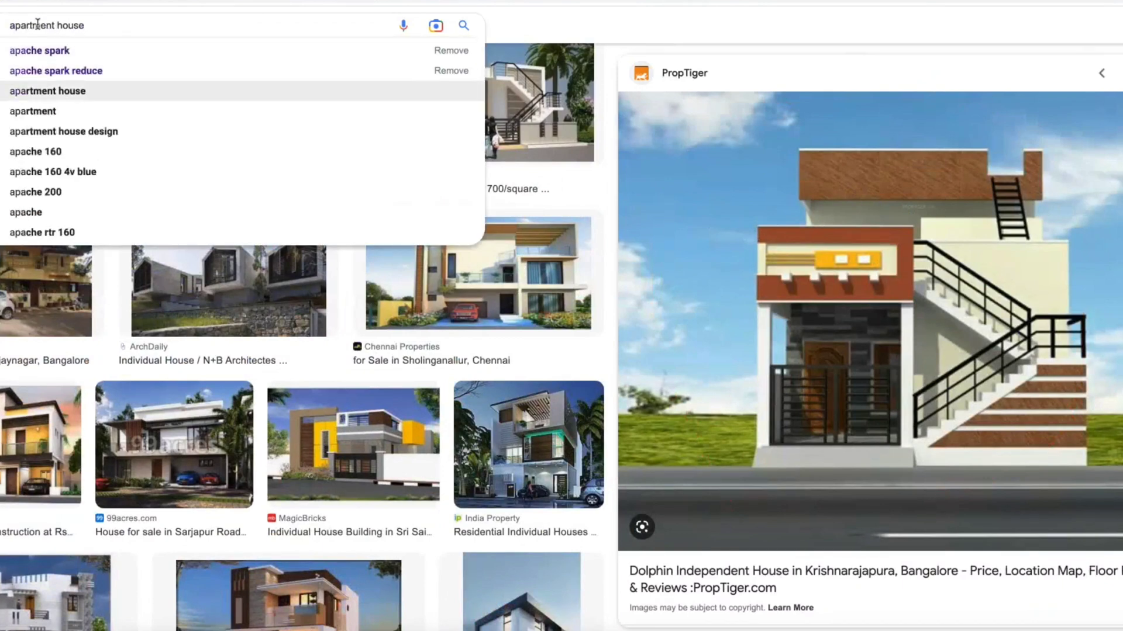
pyautogui.write('apartment small living room ideas')
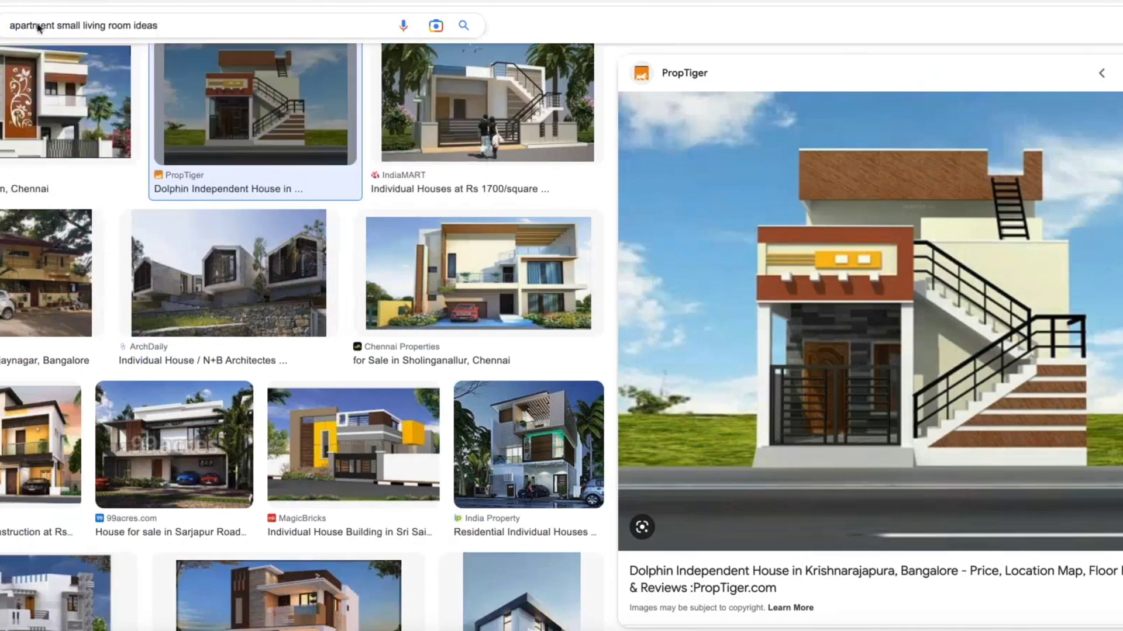
pyautogui.click(214, 25)
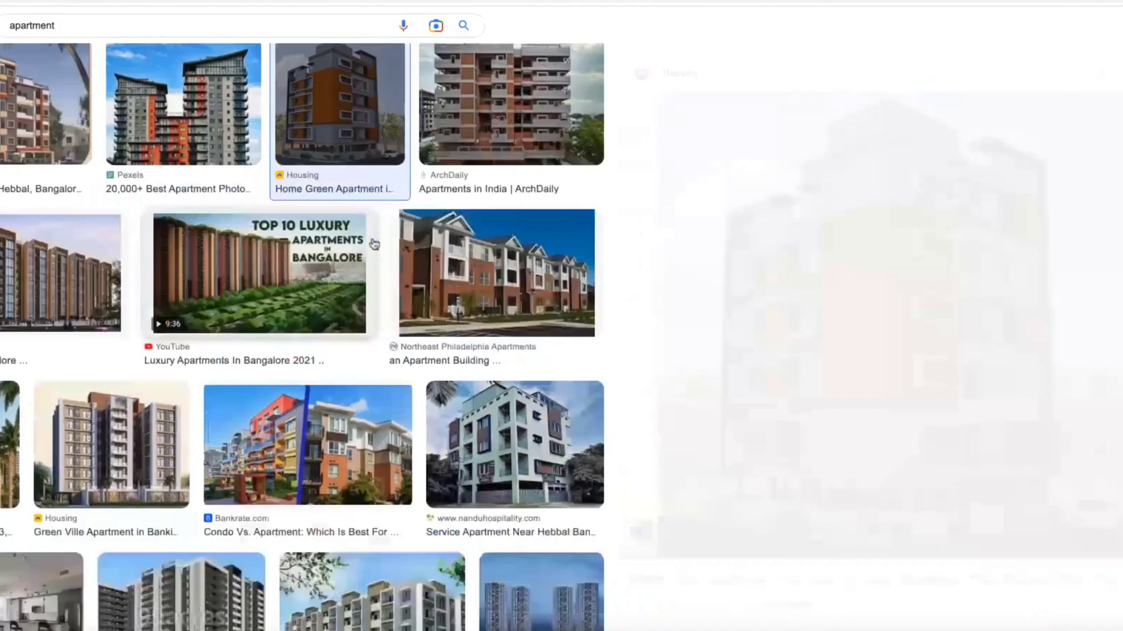
pyautogui.click(339, 104)
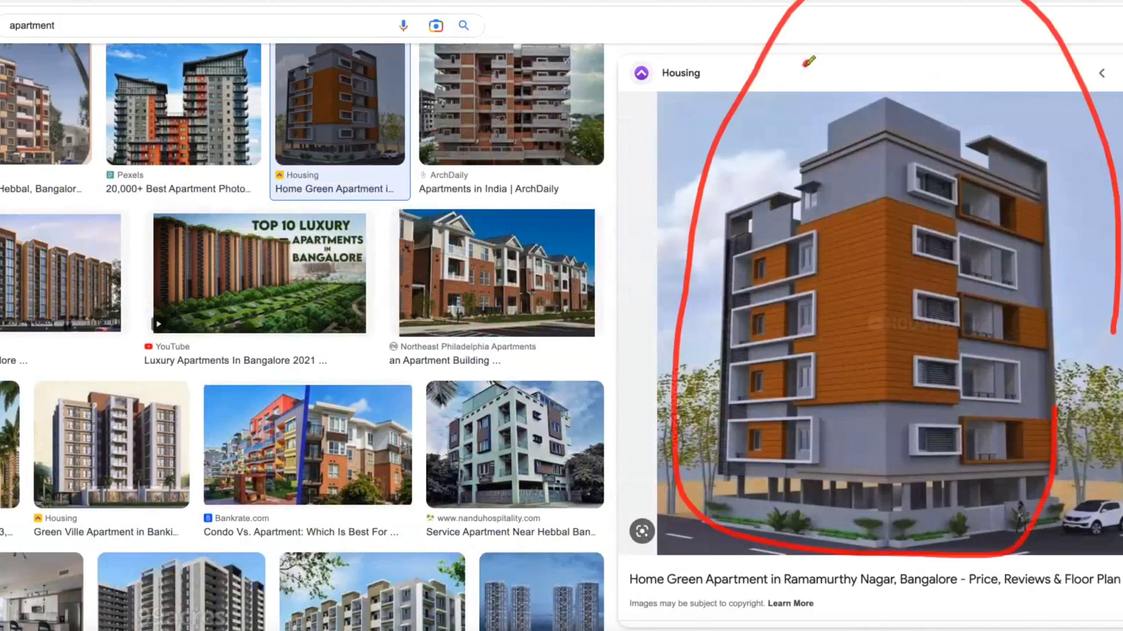
pyautogui.moveTo(798, 79); pyautogui.dragTo(870, 64)
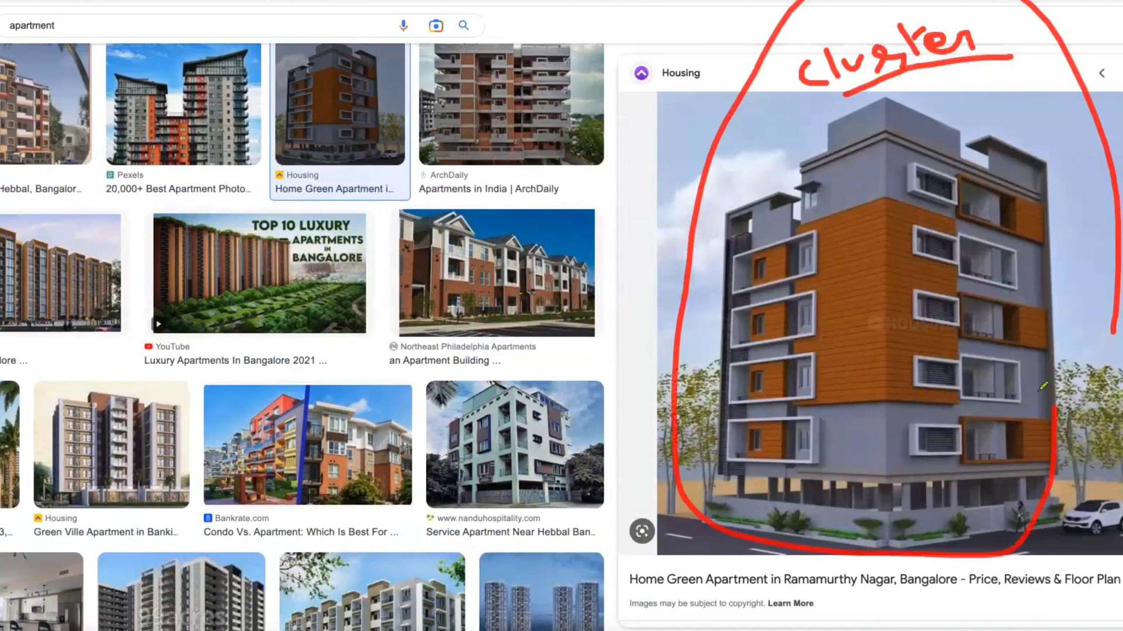
pyautogui.moveTo(868, 425)
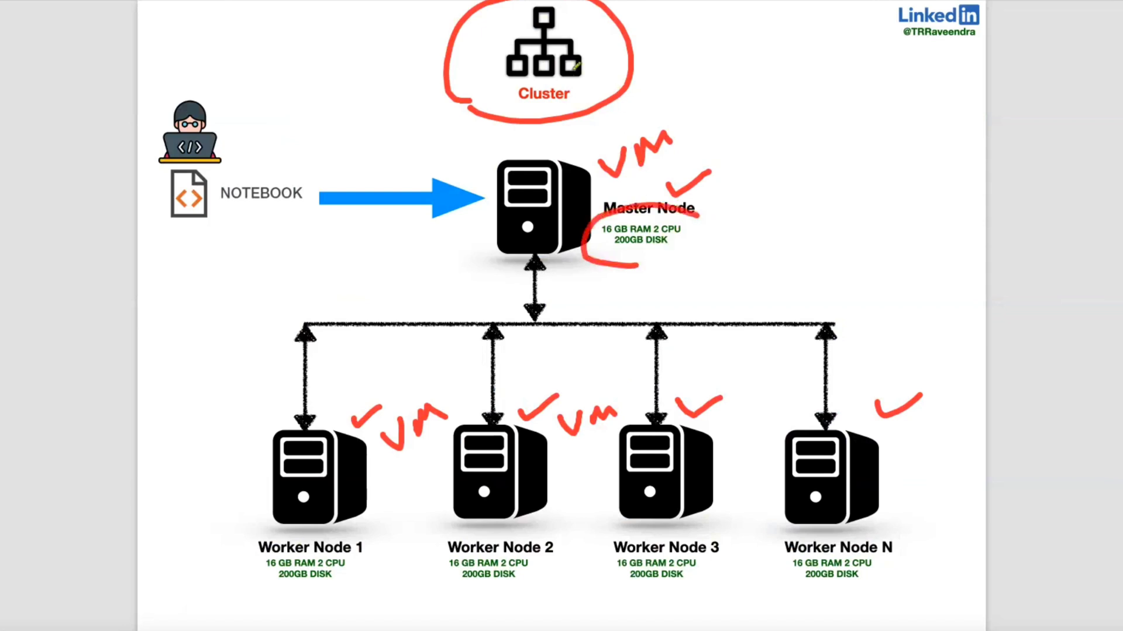
pyautogui.moveTo(793, 236)
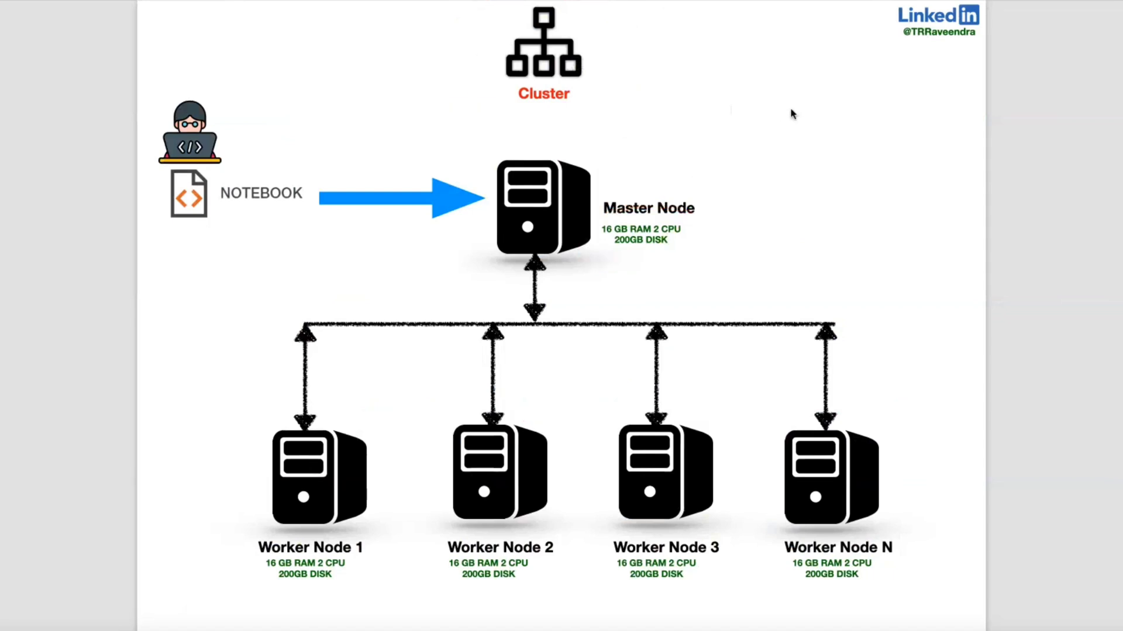
# Write MPP, HMR and Spark notes in red, circle the notebook and tick the nodes.
pyautogui.moveTo(794, 111); pyautogui.dragTo(823, 93)
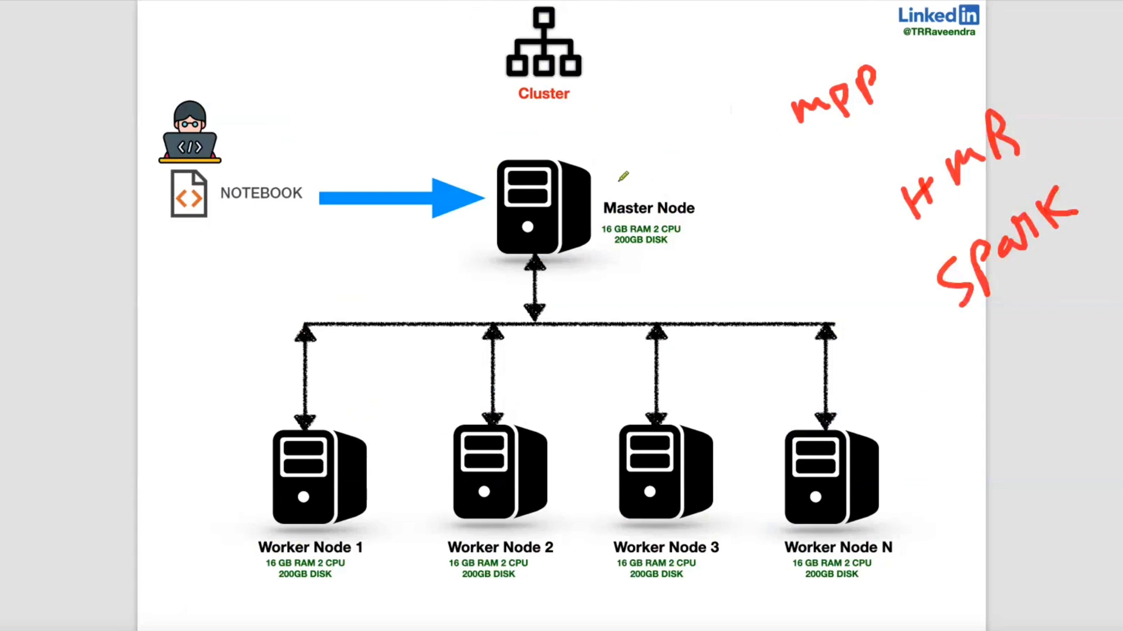
pyautogui.moveTo(612, 186); pyautogui.dragTo(662, 162)
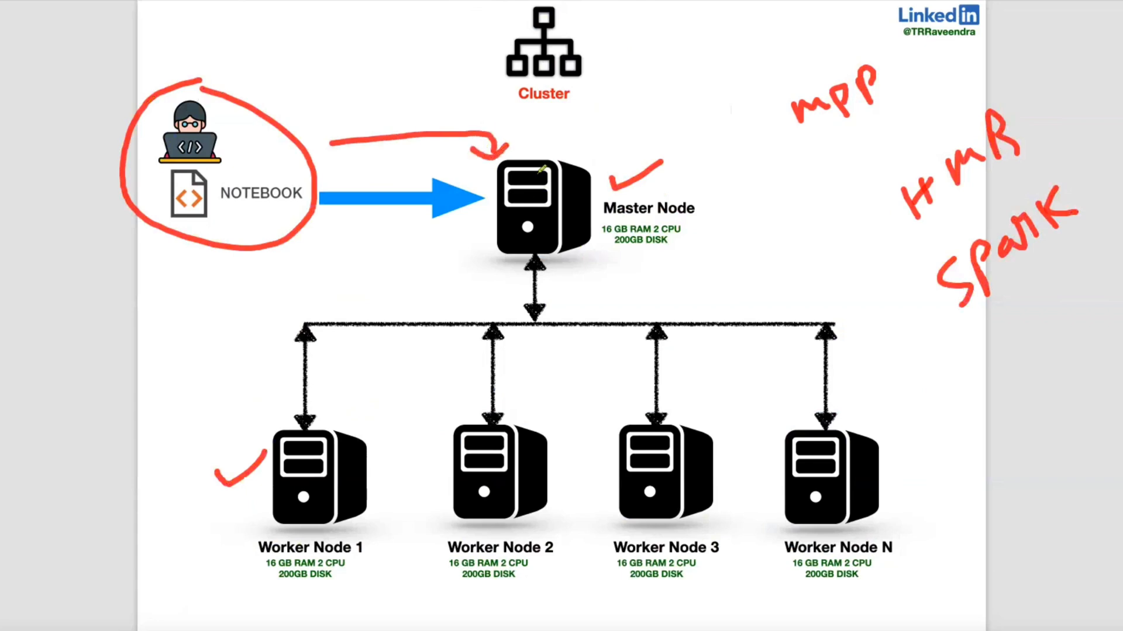
pyautogui.moveTo(585, 262)
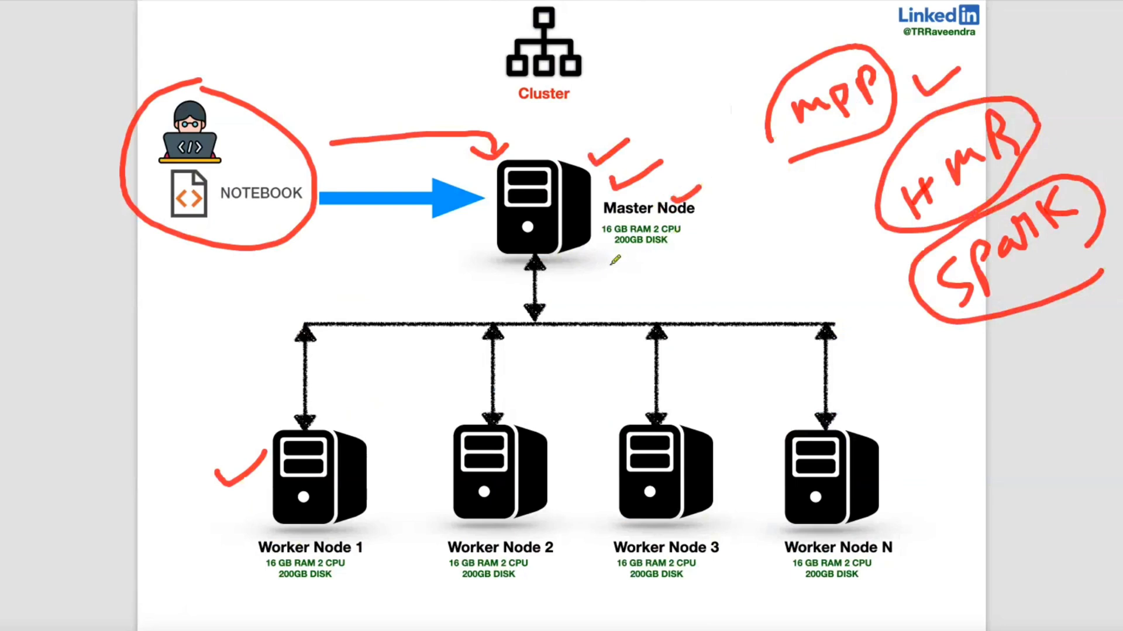
pyautogui.moveTo(386, 389)
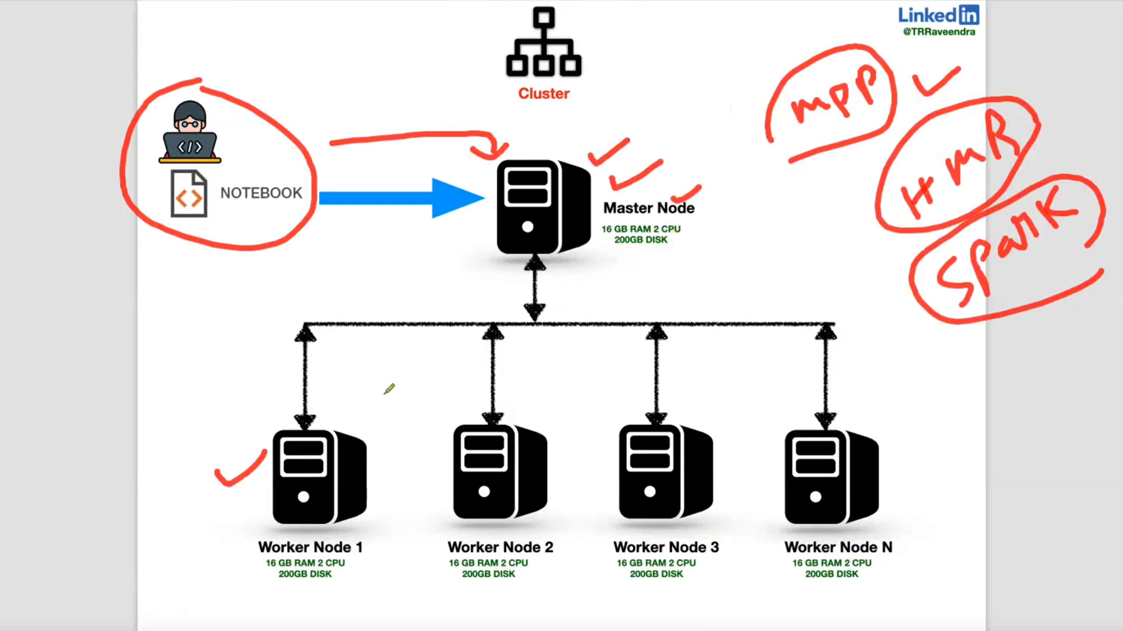